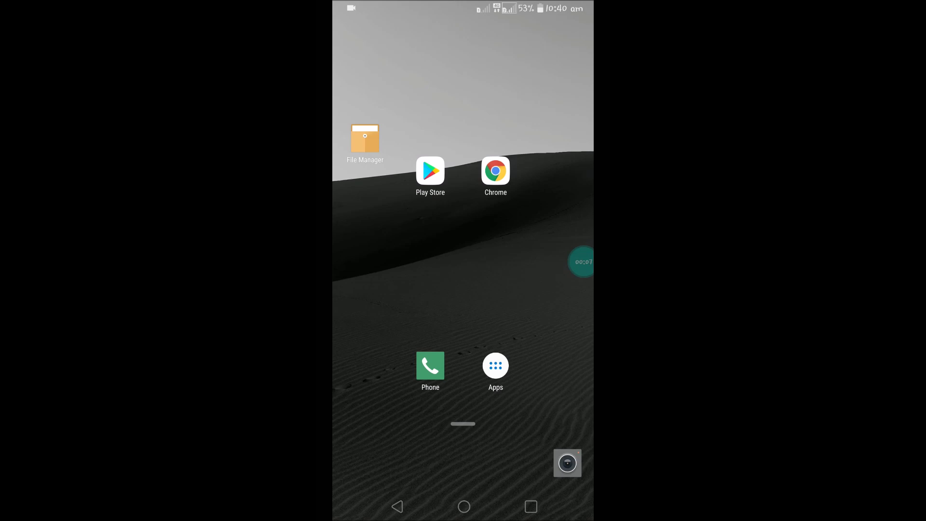
- Show the app drawer scrolled down to the W section containing WhatsApp
click(496, 365)
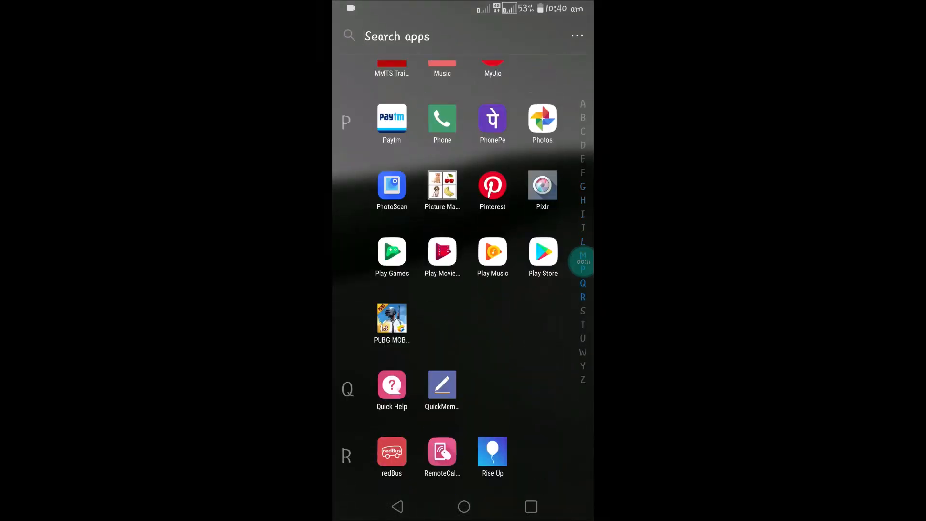
scroll(down, 3)
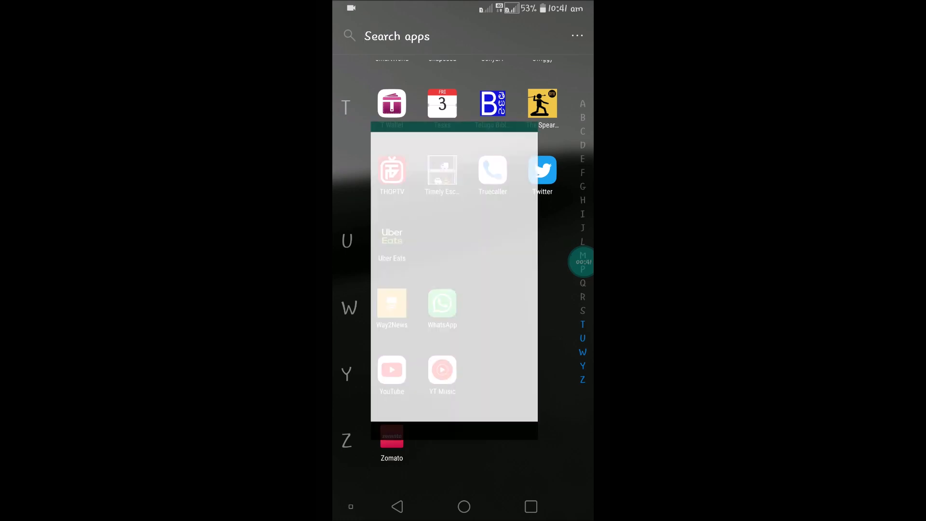
- Reach the second chat contact's custom notification settings in WhatsApp
click(442, 303)
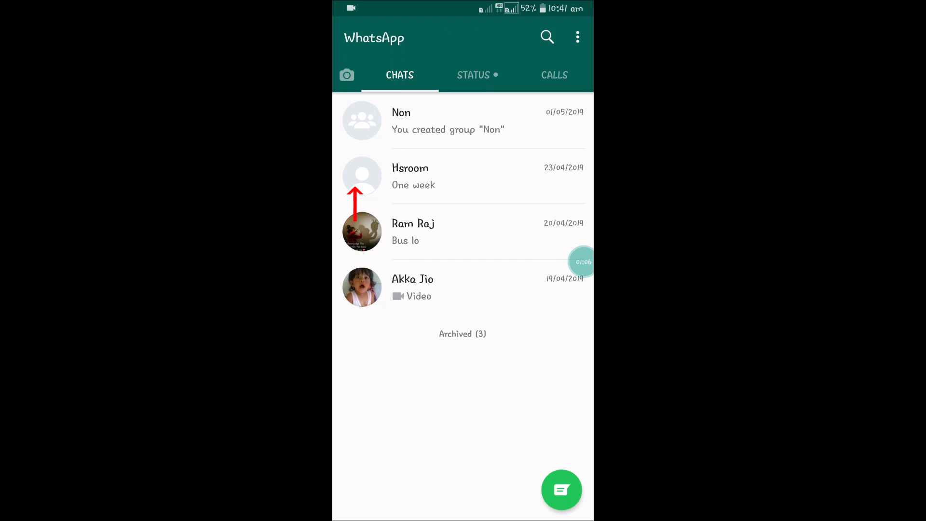
click(362, 175)
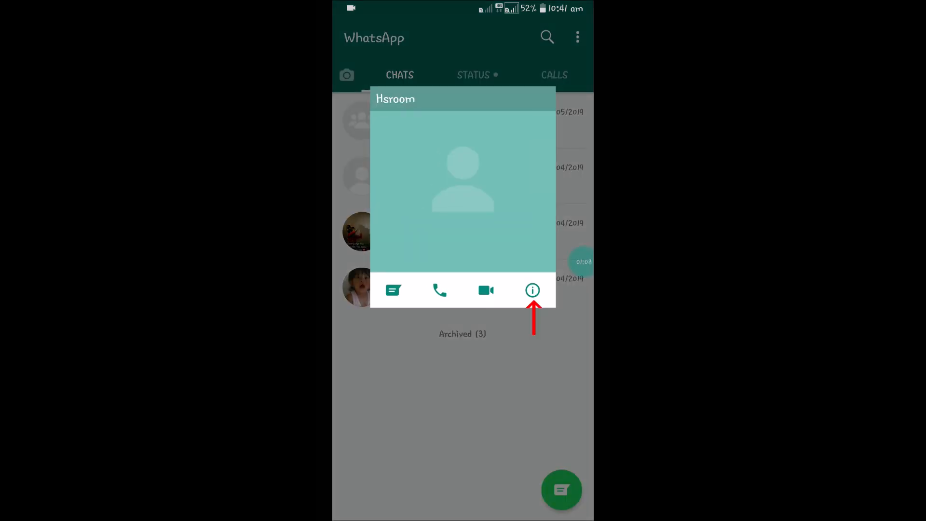
click(532, 290)
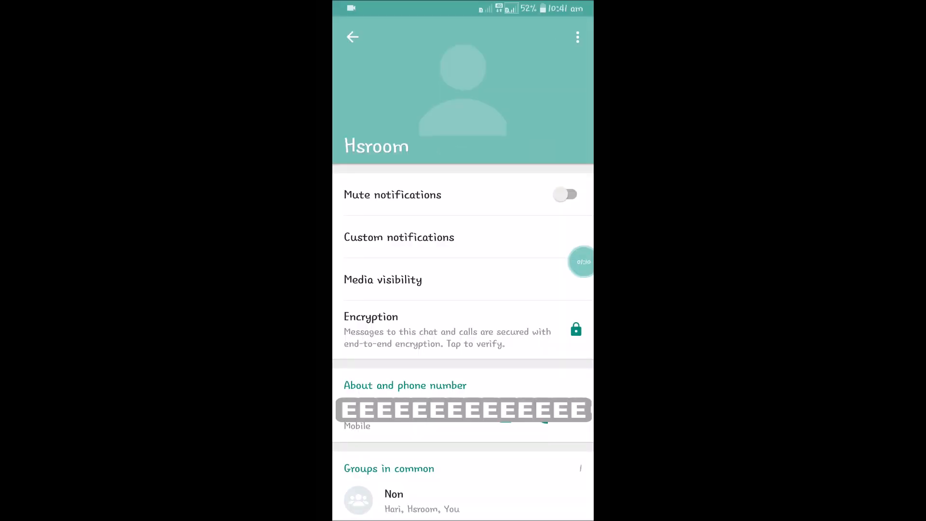
click(398, 237)
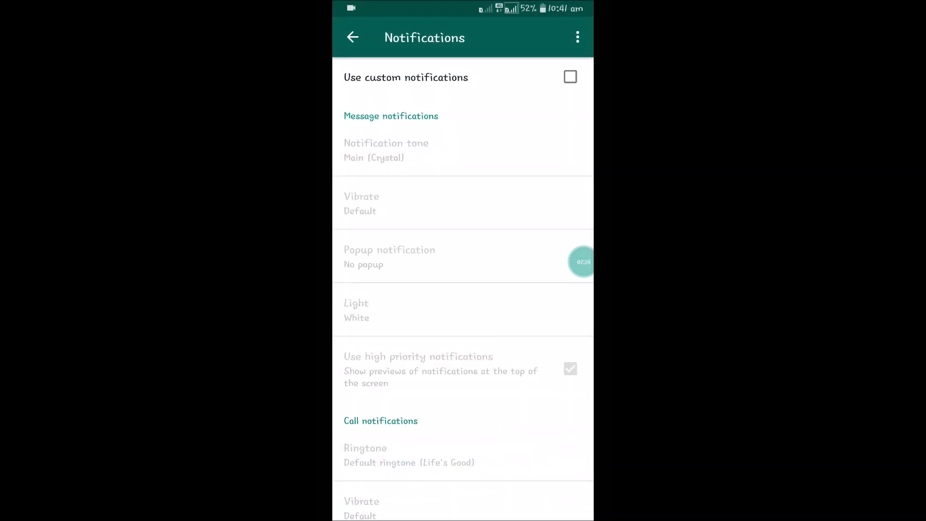
- Enable custom notifications for this contact with Acorn as the message tone
click(569, 77)
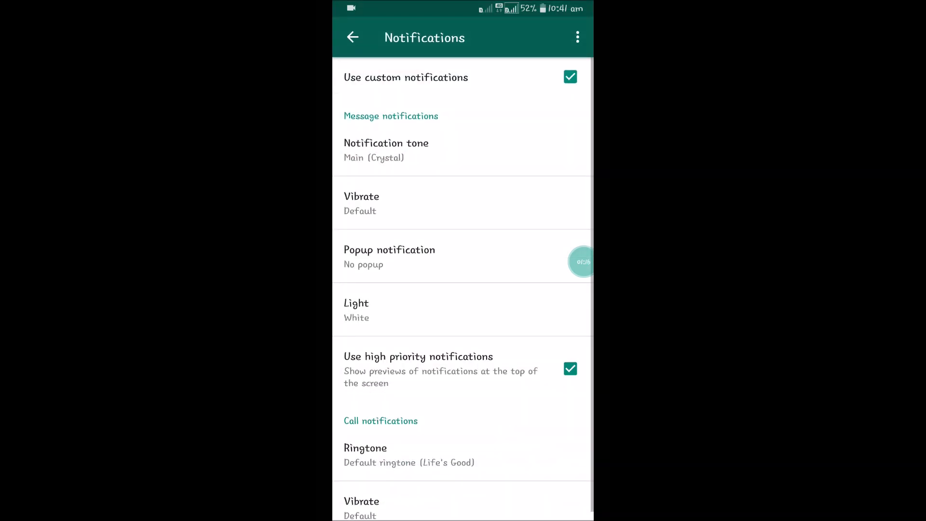
click(385, 150)
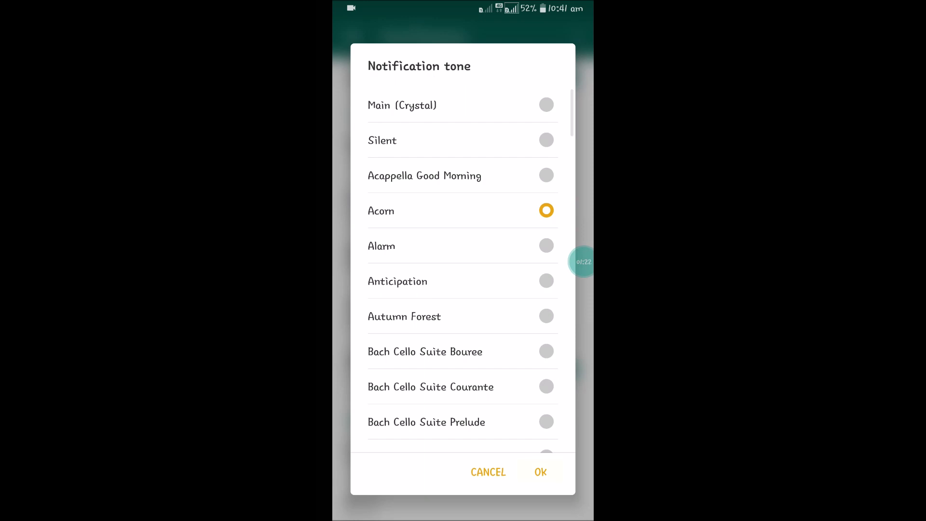
click(488, 471)
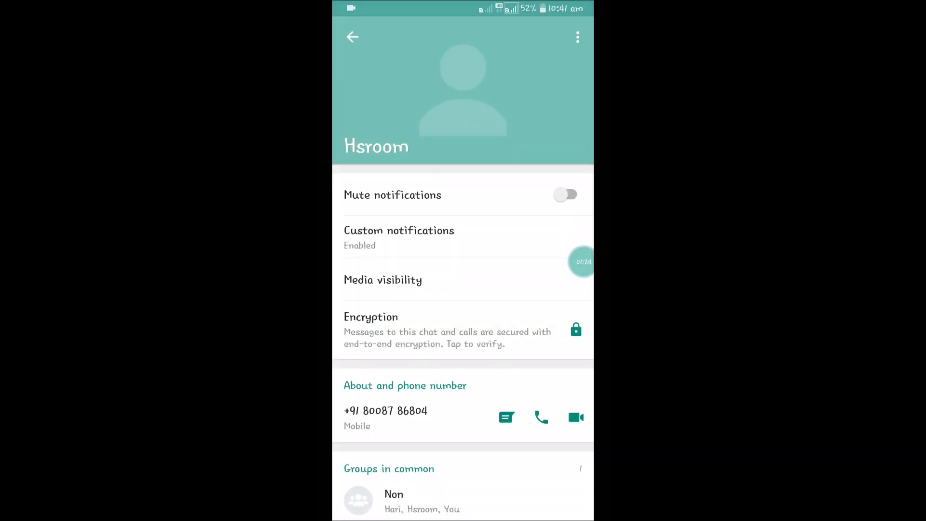
- Reach the third chat contact's custom notification settings from the chat list
click(352, 36)
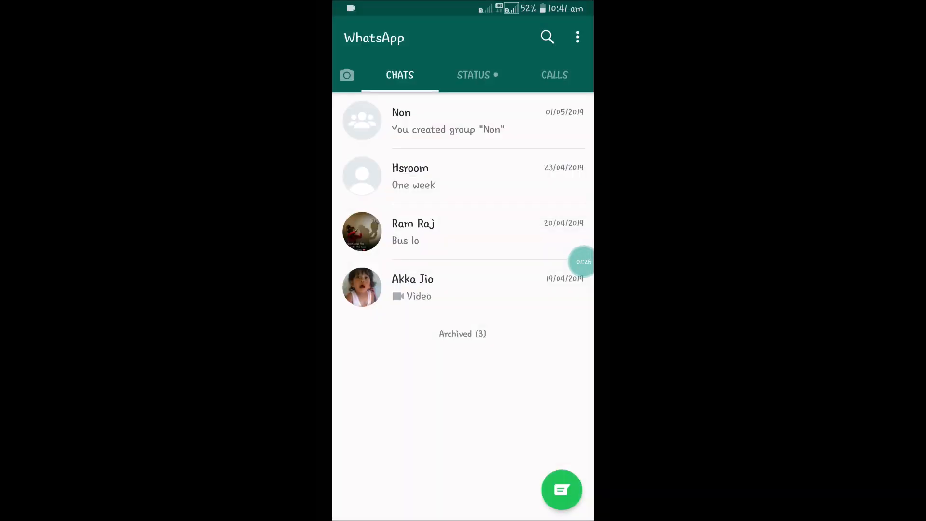
click(361, 232)
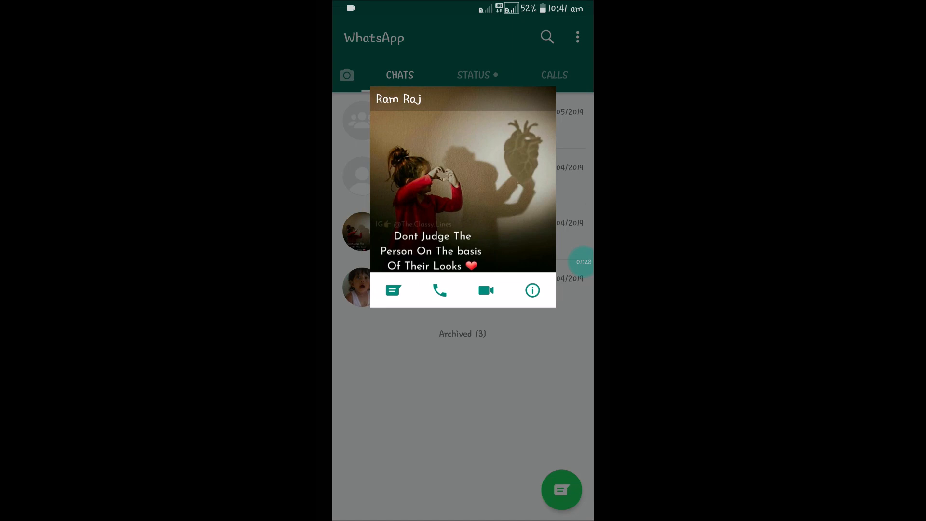
click(533, 290)
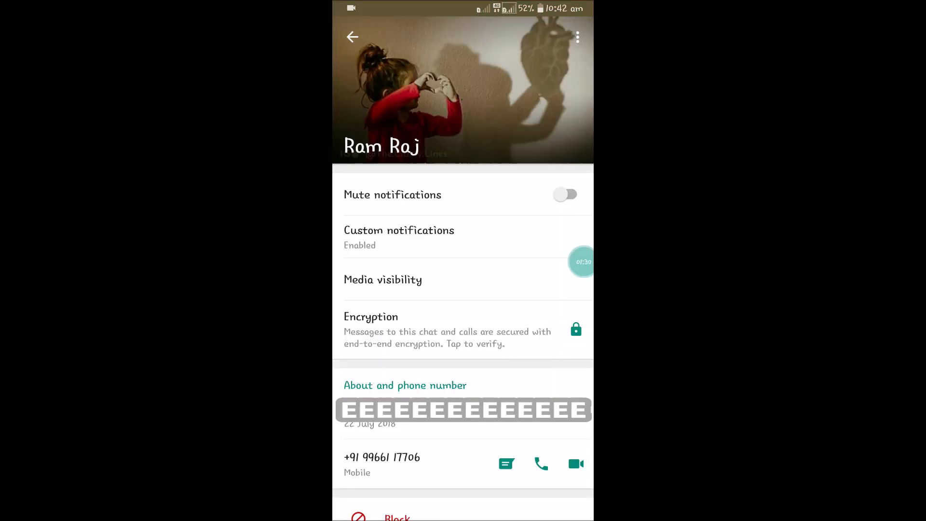
click(399, 237)
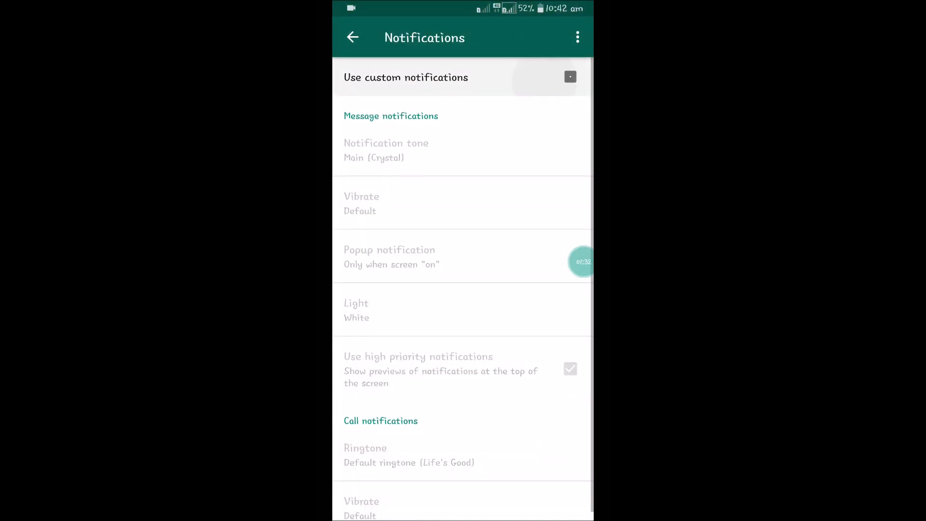
- Enable custom notifications with Billiards as the message tone, then return to the chats
click(569, 78)
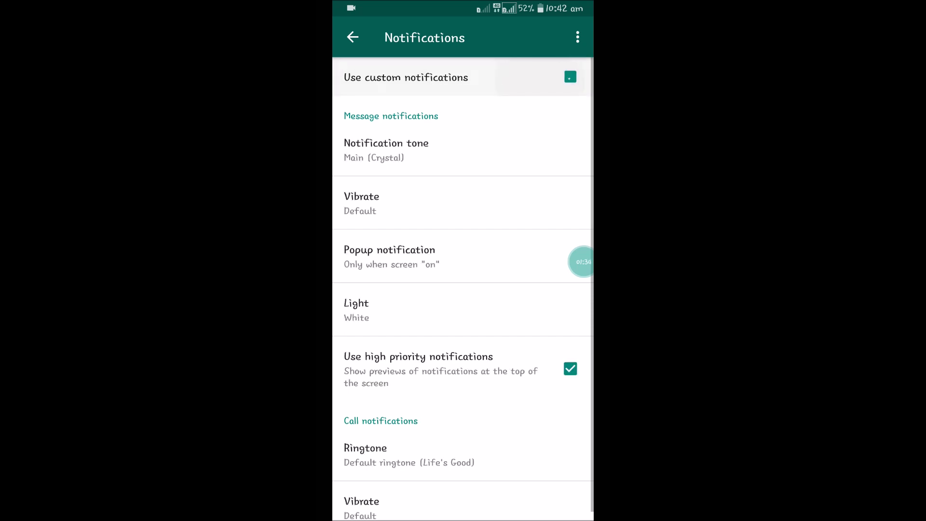
click(568, 77)
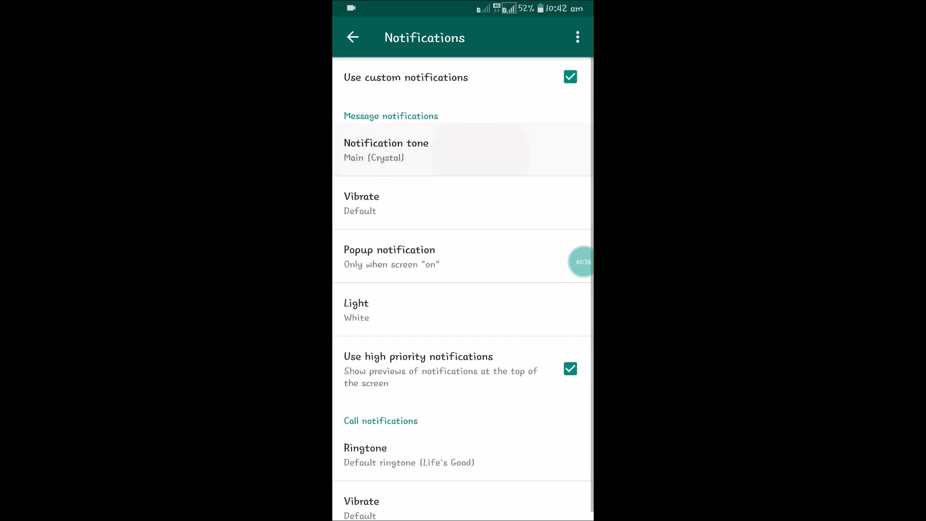
click(385, 150)
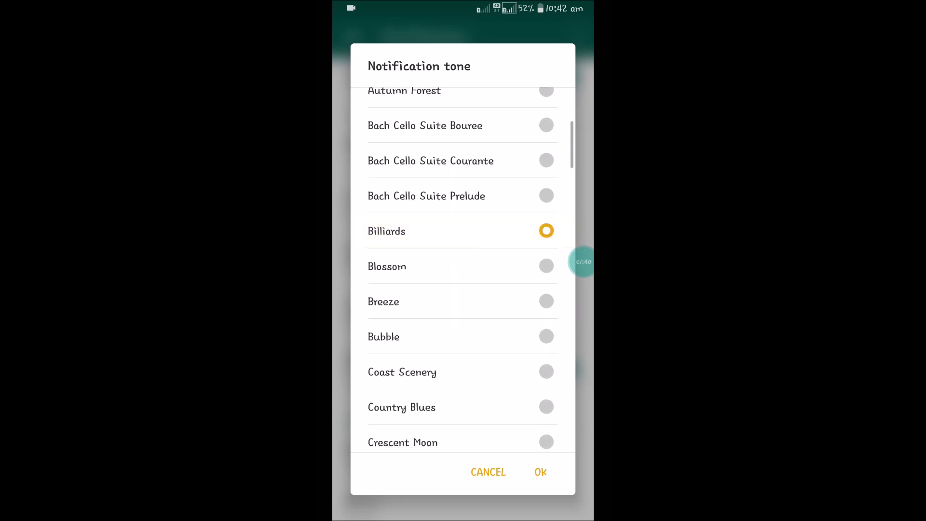
click(540, 472)
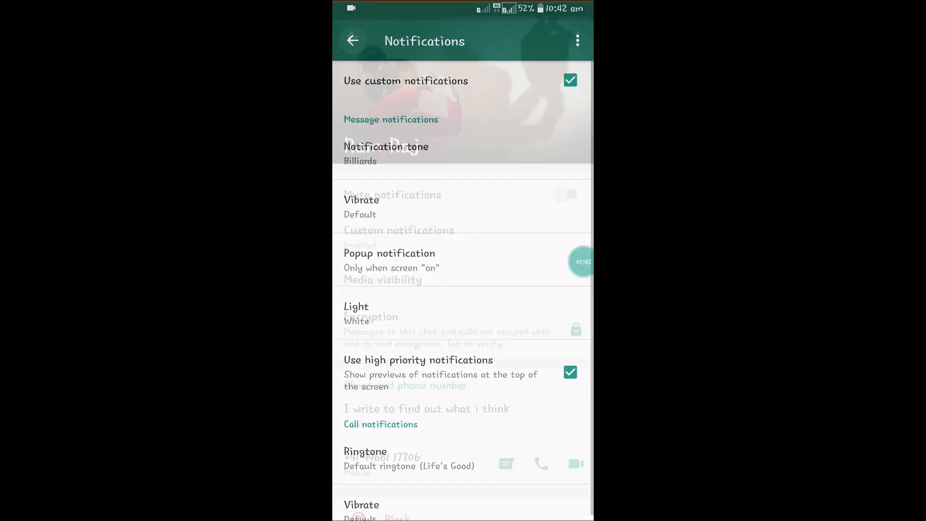
click(353, 40)
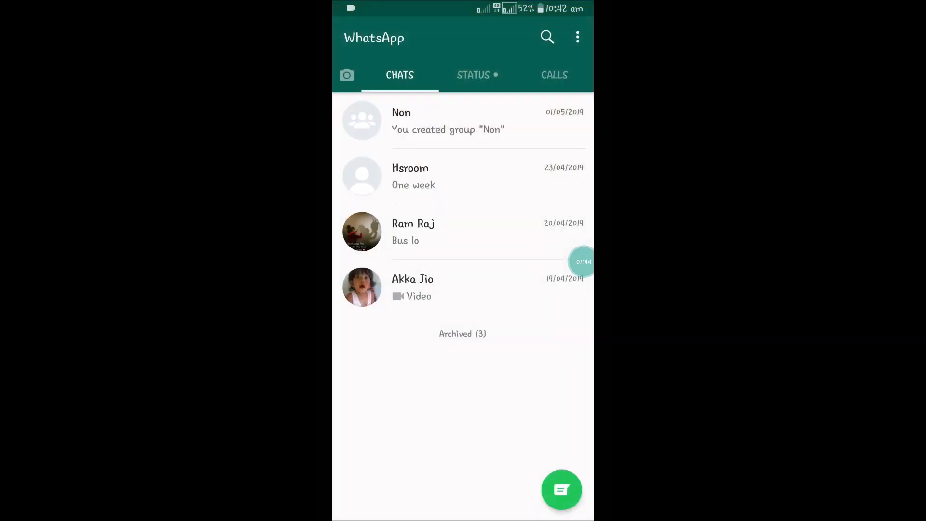